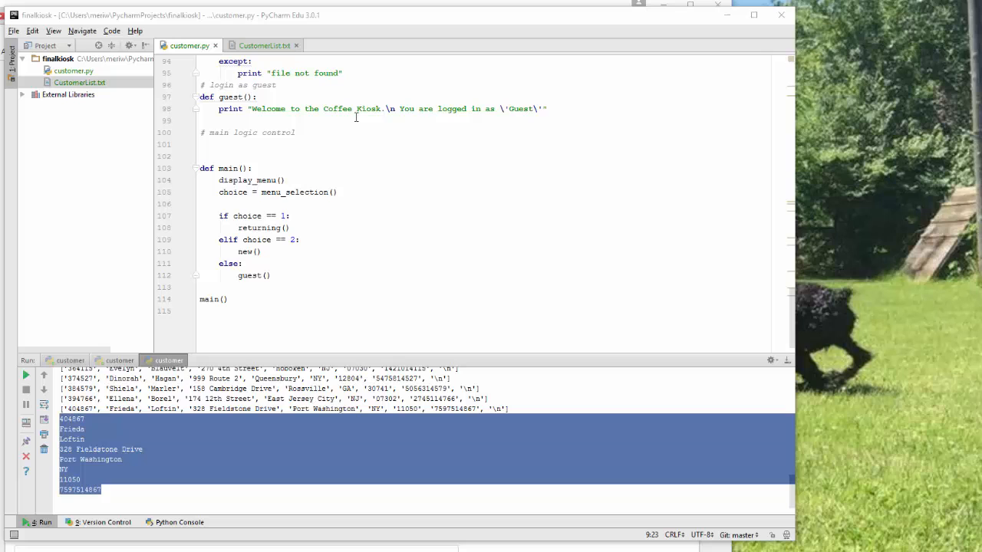
mouse_move(497, 153)
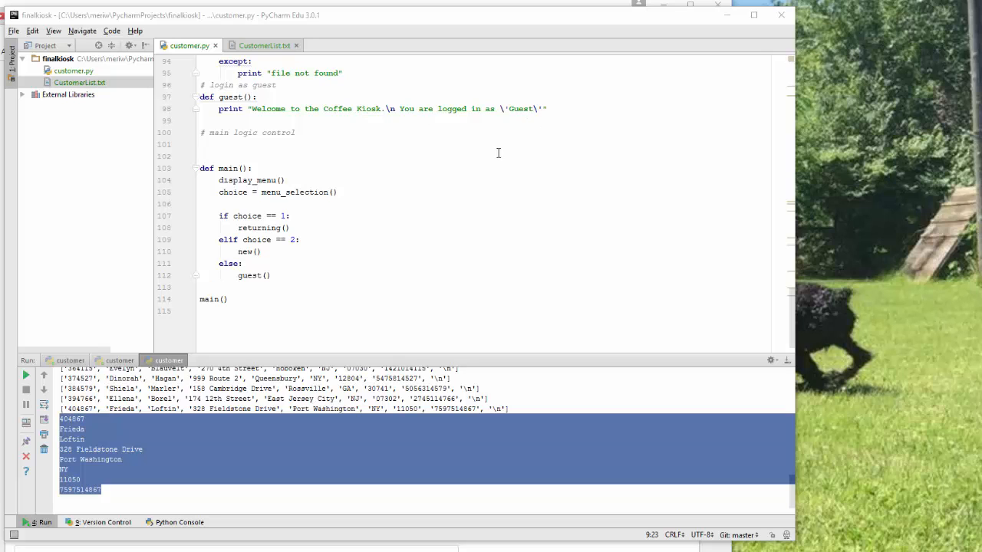
mouse_move(377, 221)
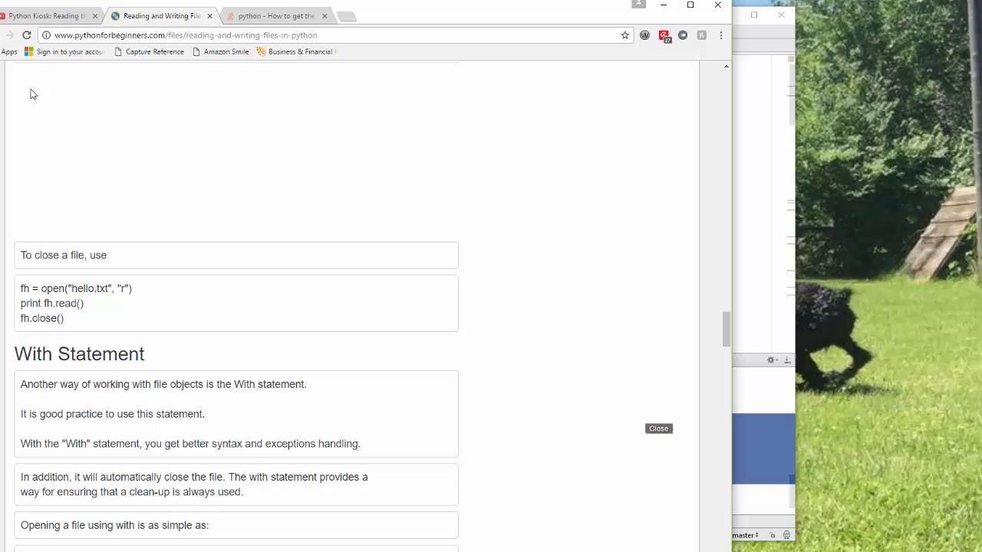
- Add a print of customer_list below the readlines() call in customer.py
scroll(down, 3)
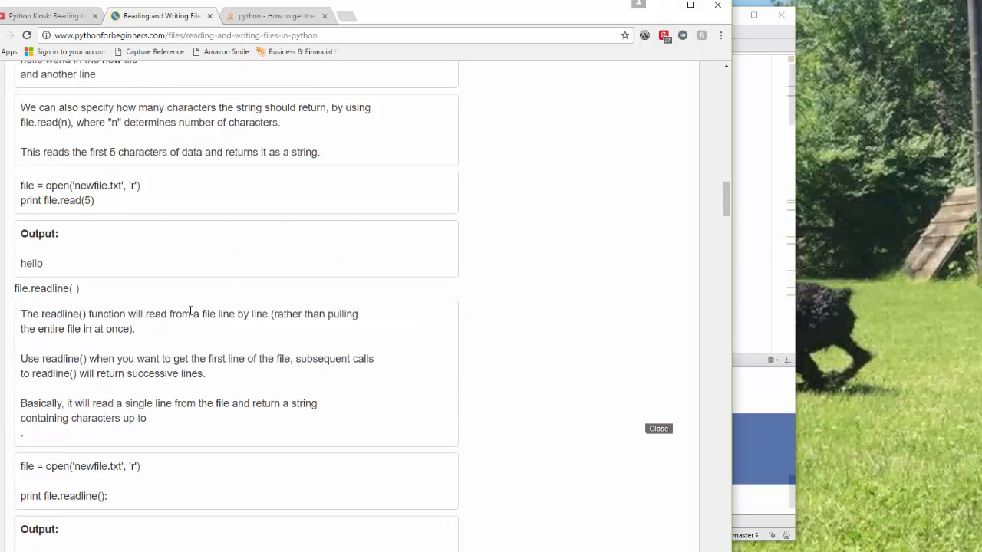
scroll(down, 3)
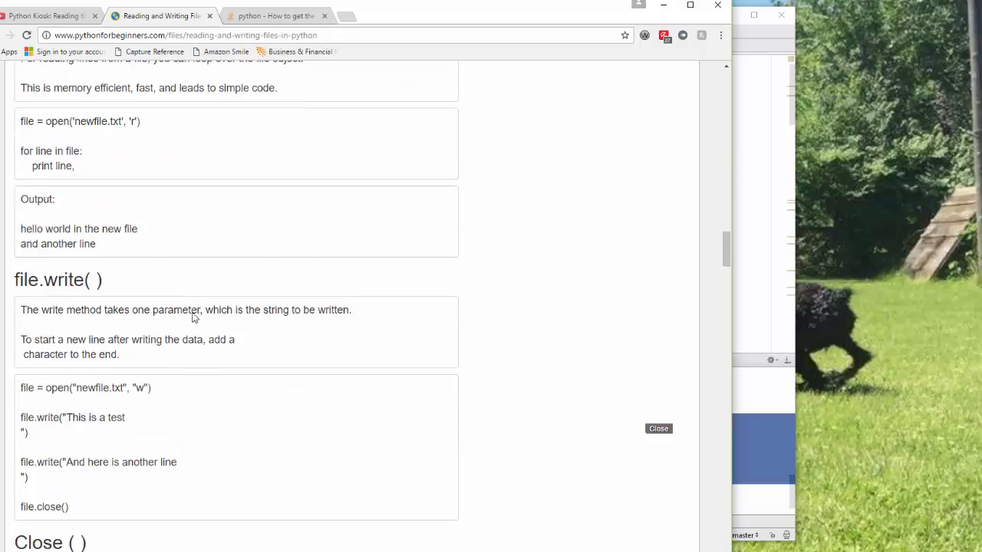
scroll(down, 3)
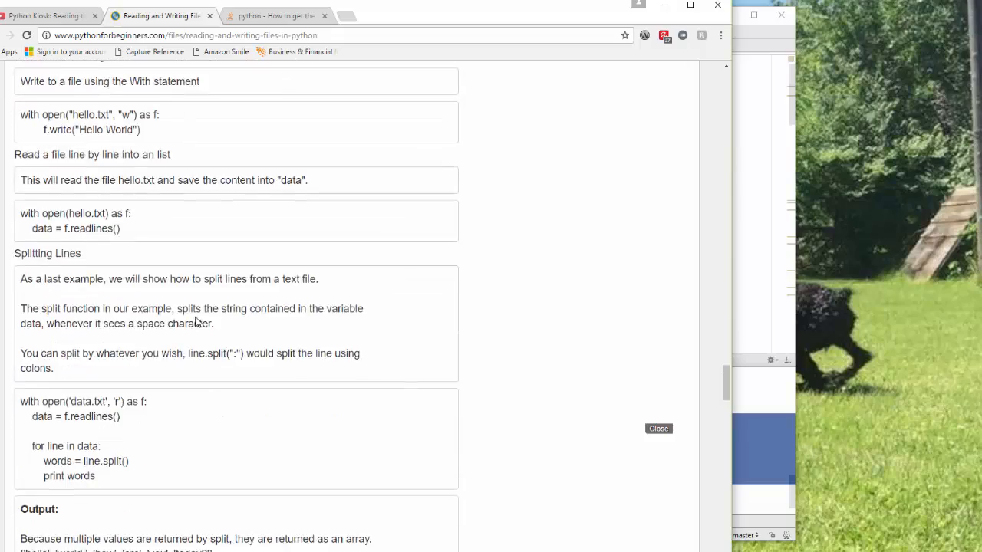
scroll(up, 3)
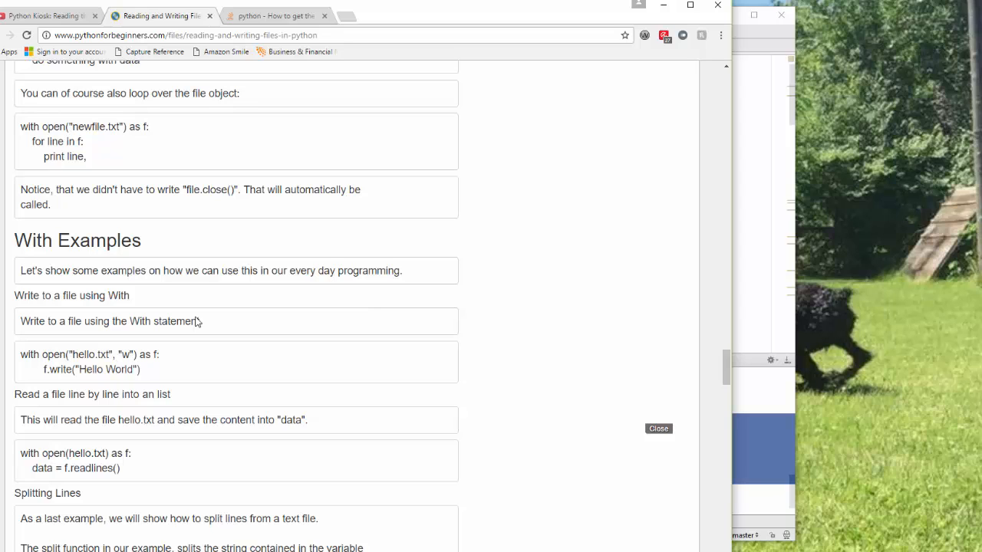
mouse_move(741, 286)
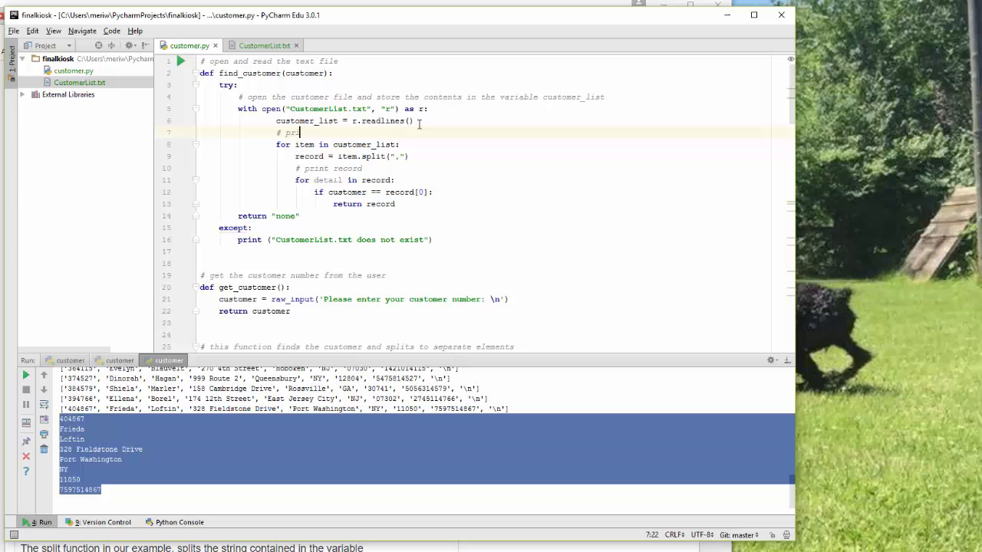
text(pri)
text(1)
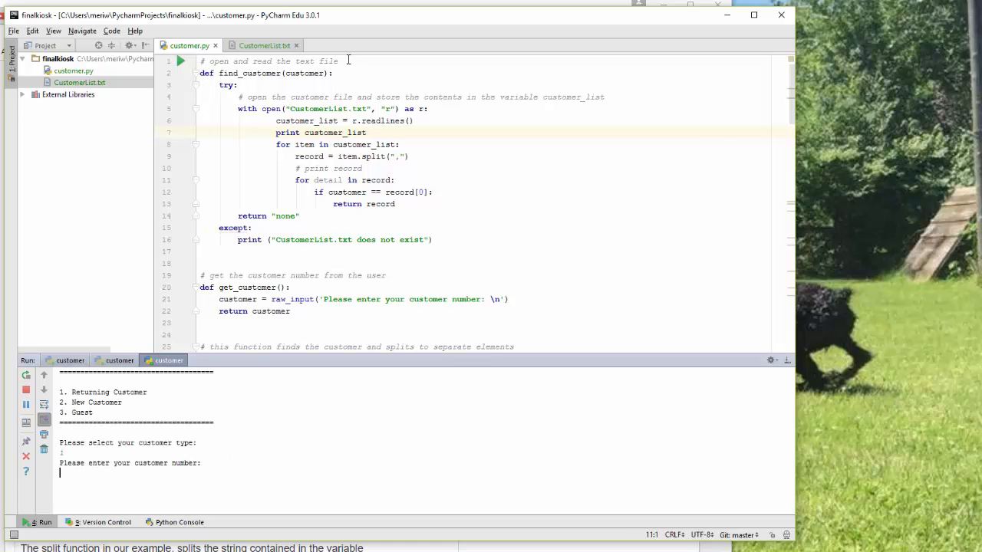
click(261, 46)
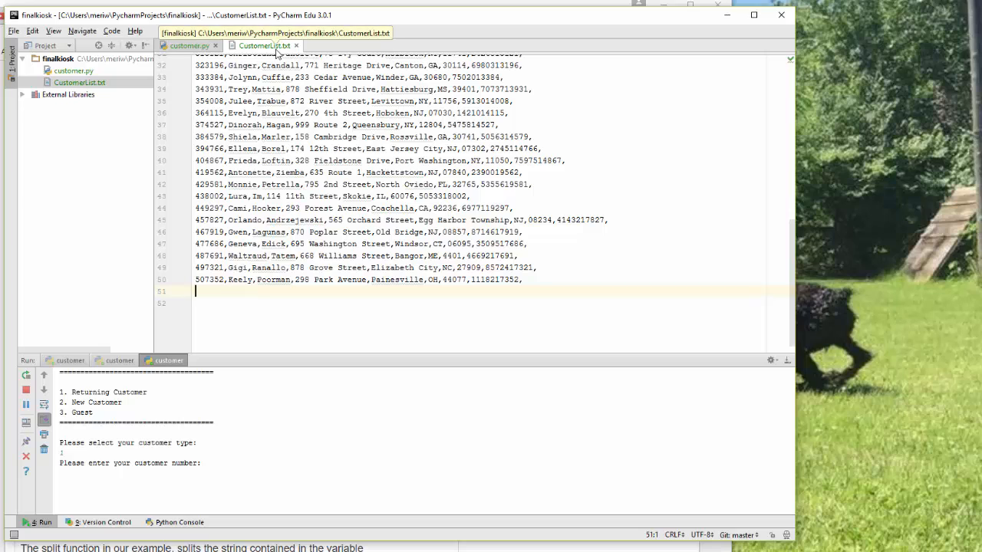
click(187, 46)
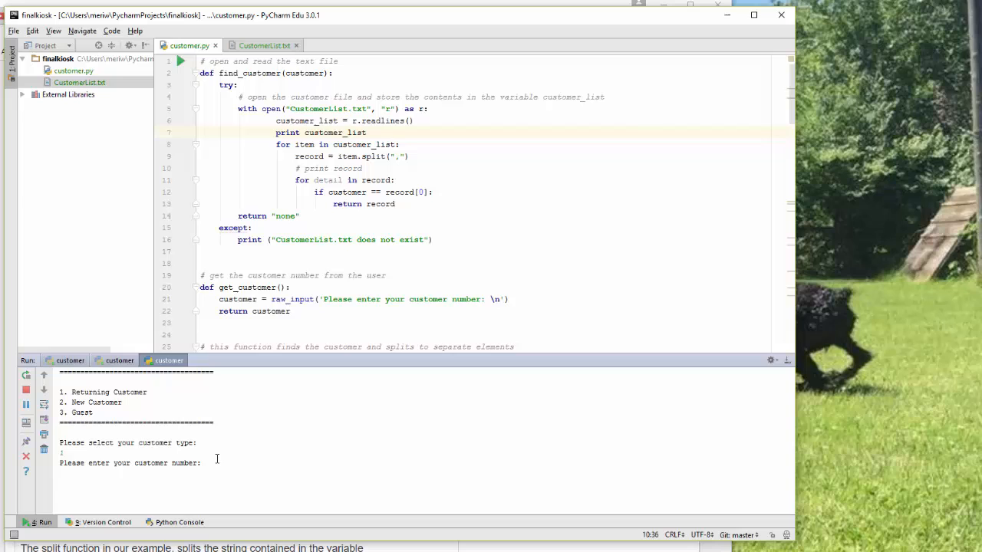
text(354008)
text(# )
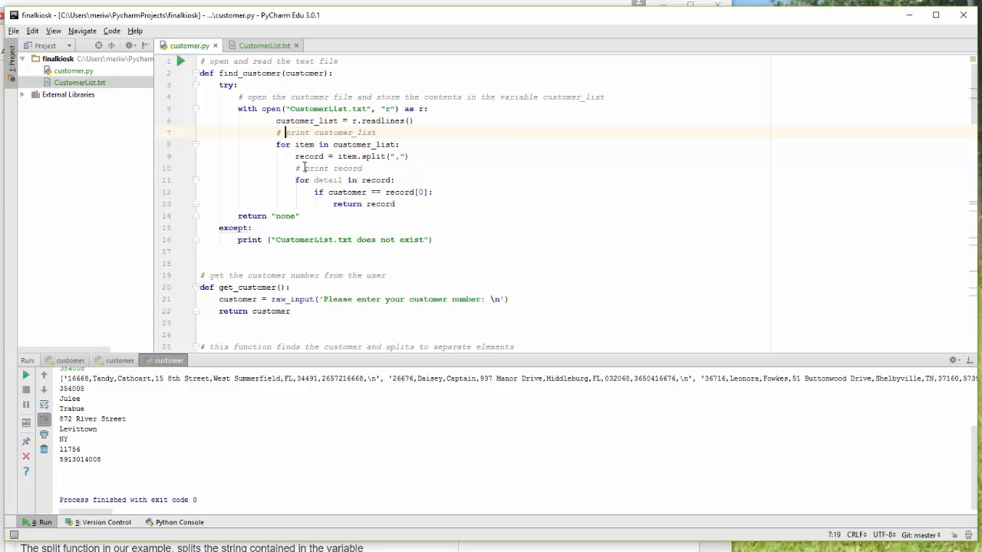
- Uncomment the print record line inside find_customer's loop and rerun customer.py
click(299, 168)
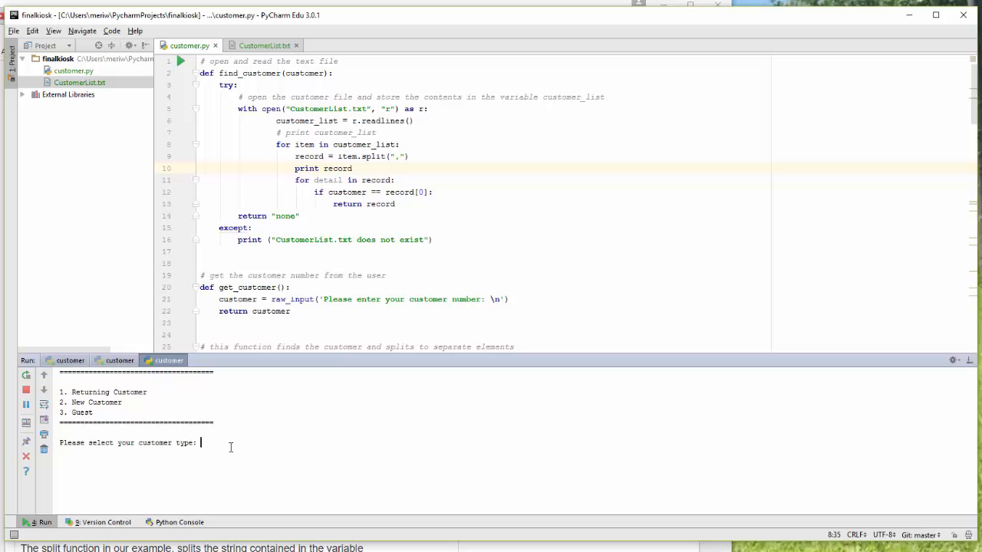
- Enter 1 for returning customer, check CustomerList.txt, then enter customer number 33333
text(1)
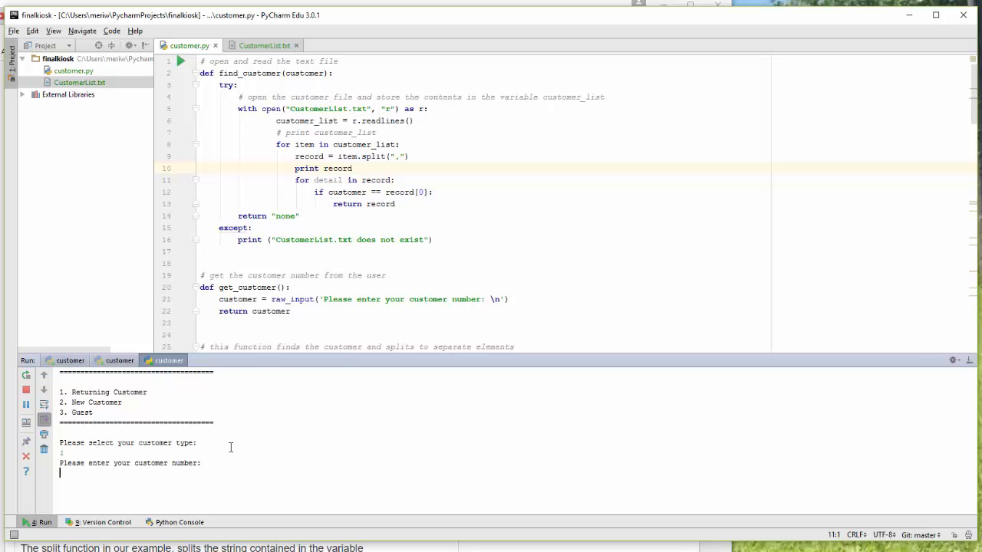
click(261, 46)
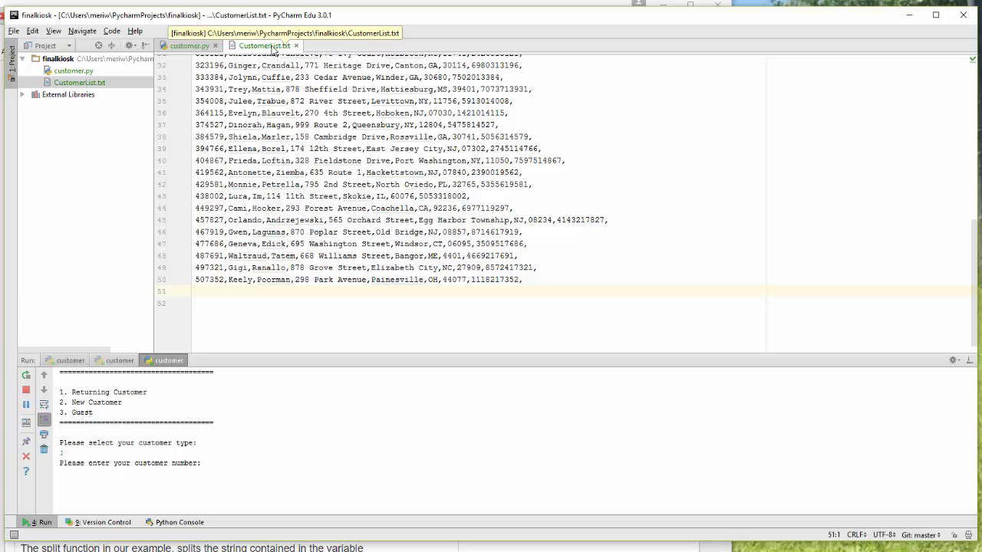
click(187, 46)
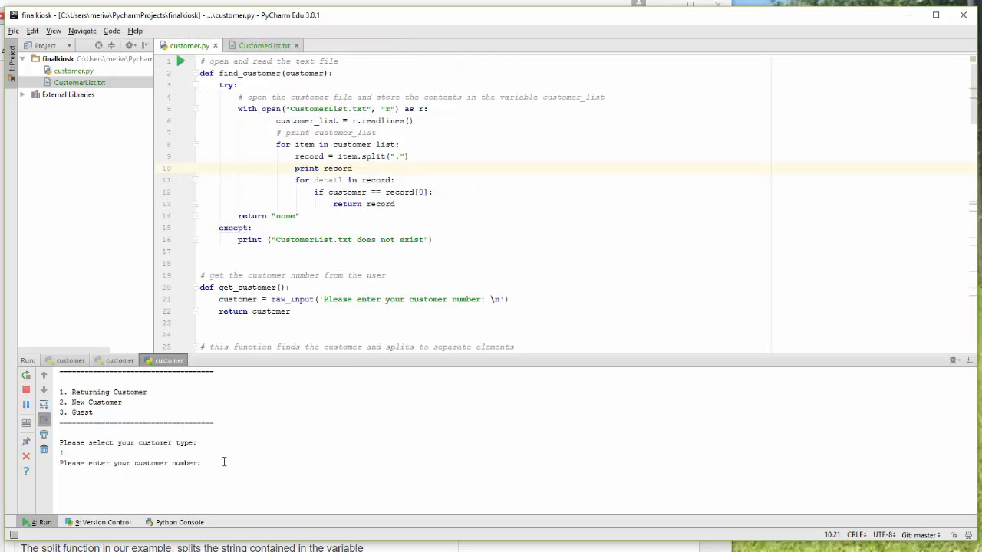
text(333)
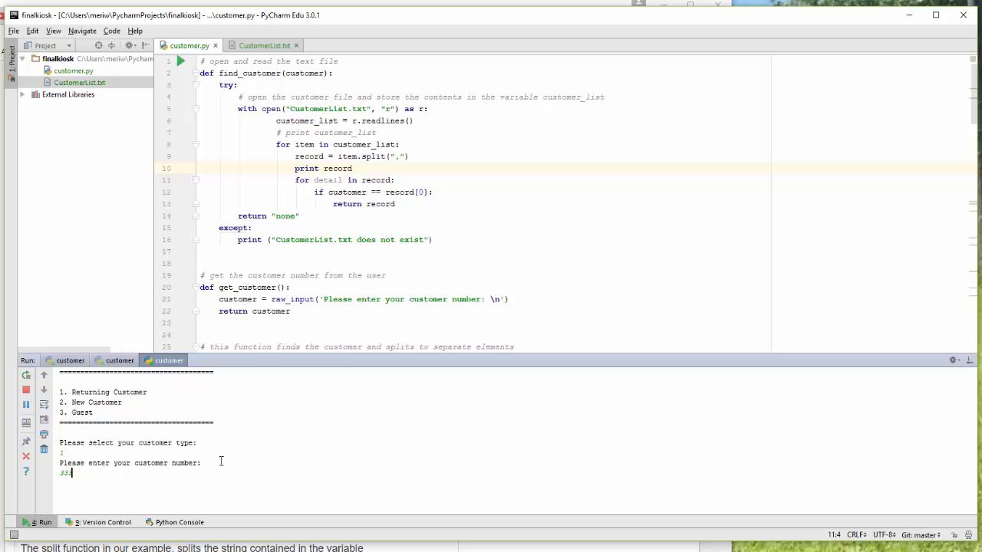
text(3384)
click(483, 167)
text(# )
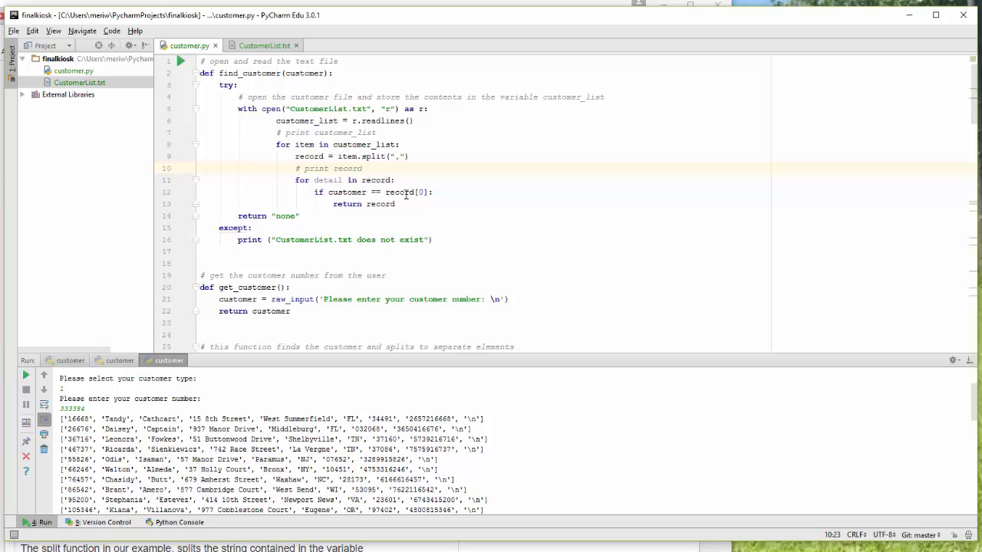
mouse_move(328, 181)
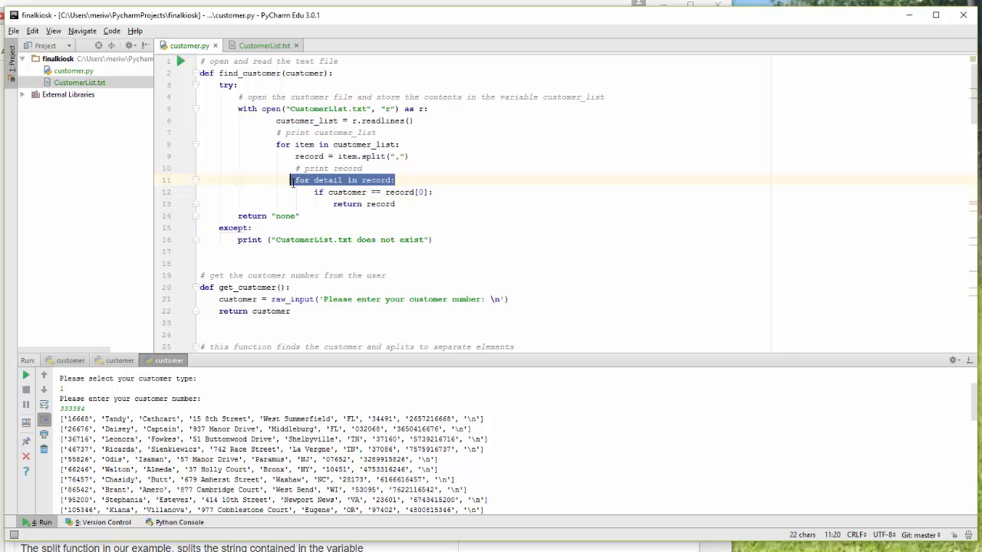
- Delete the 'for detail in record:' loop and outdent the if check and return lines
key(Delete)
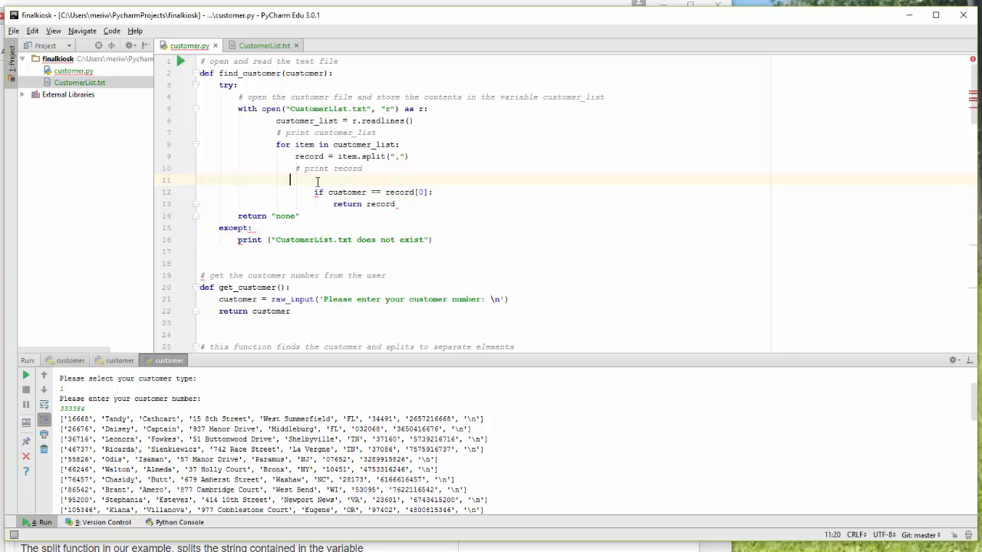
key(Backspace)
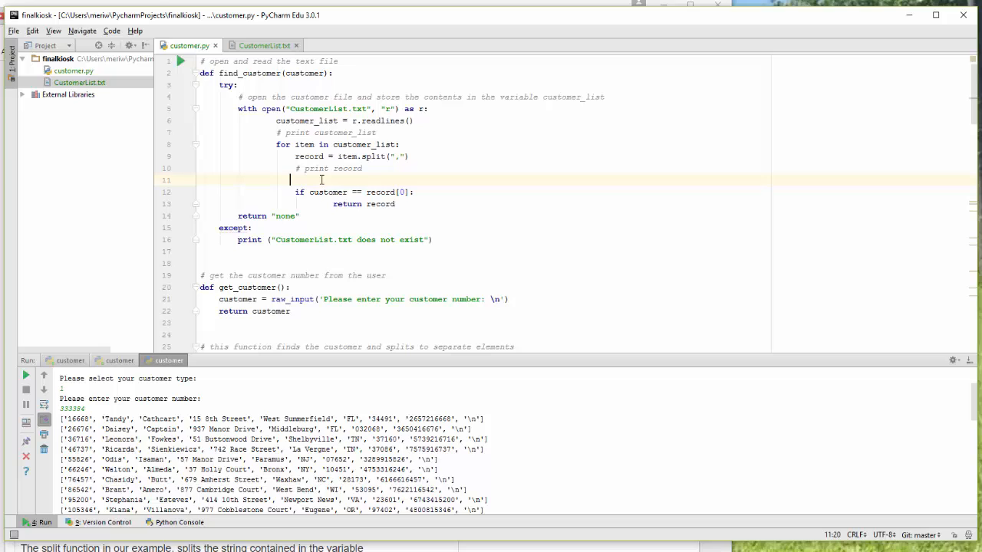
key(Backspace)
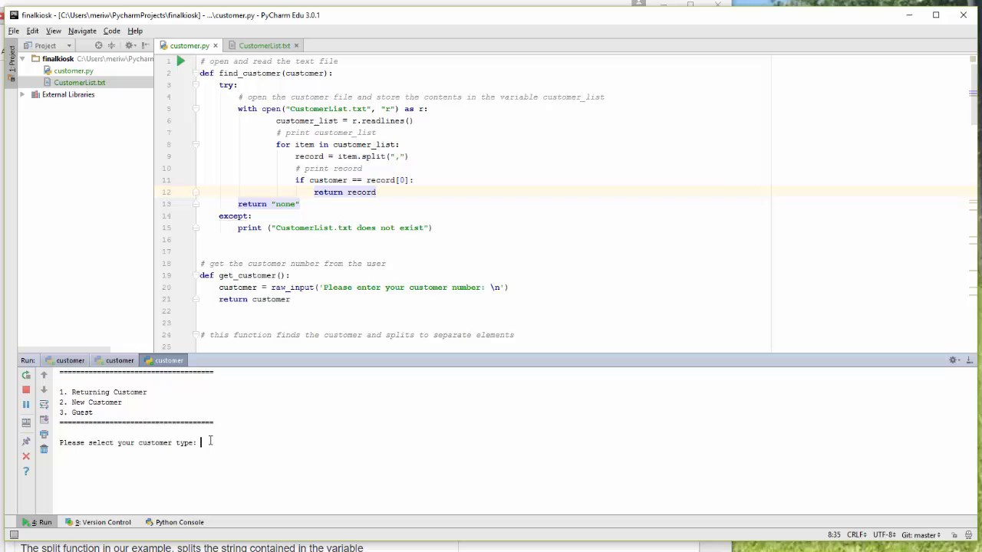
text(1)
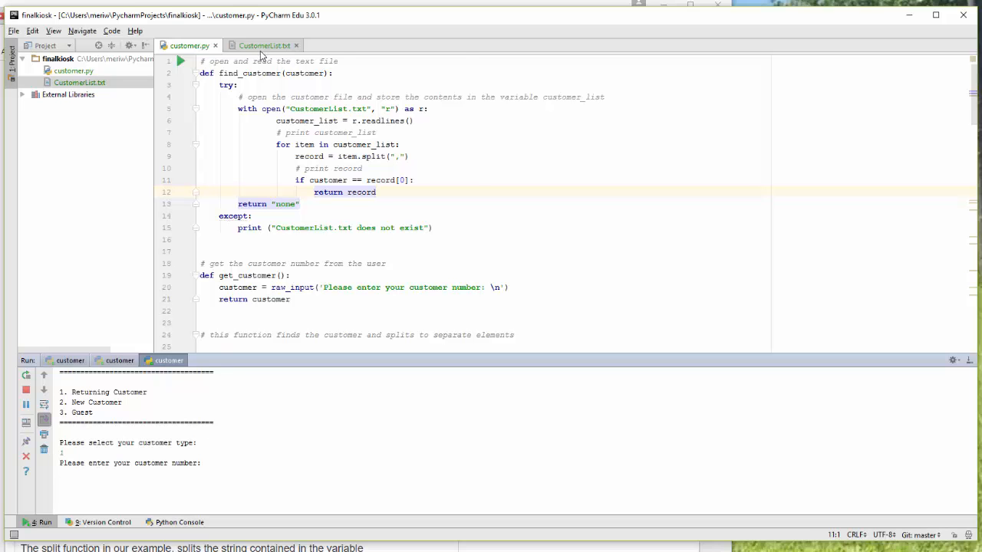
click(263, 46)
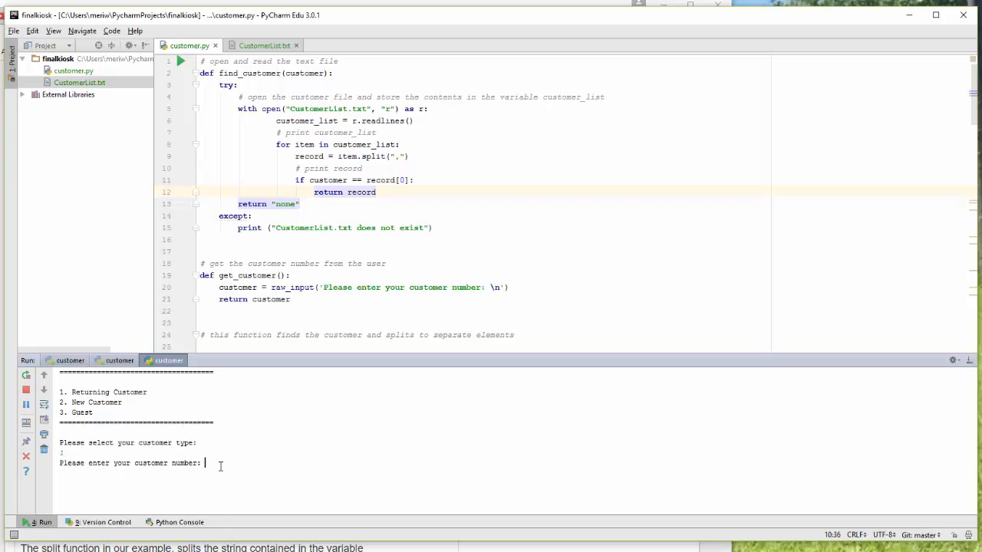
text(333)
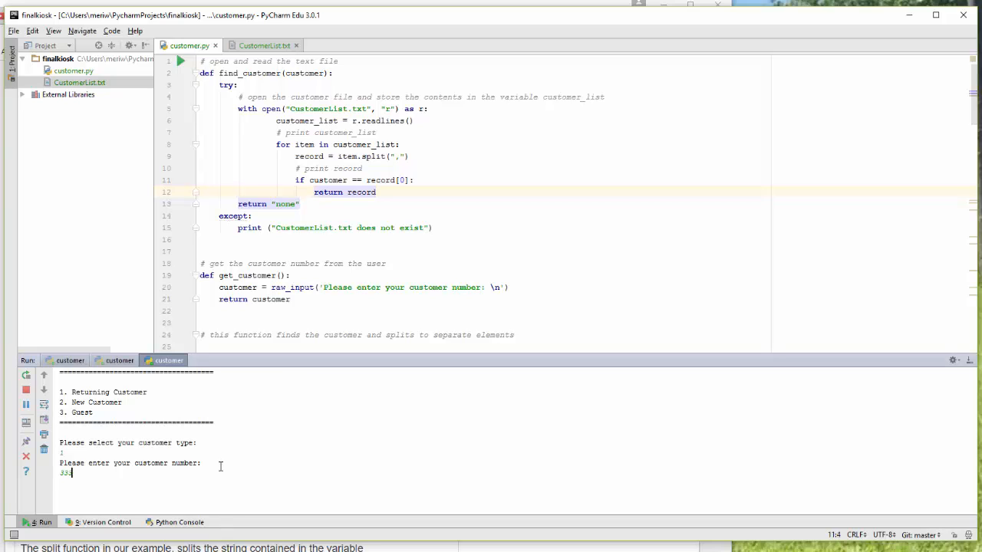
key(enter)
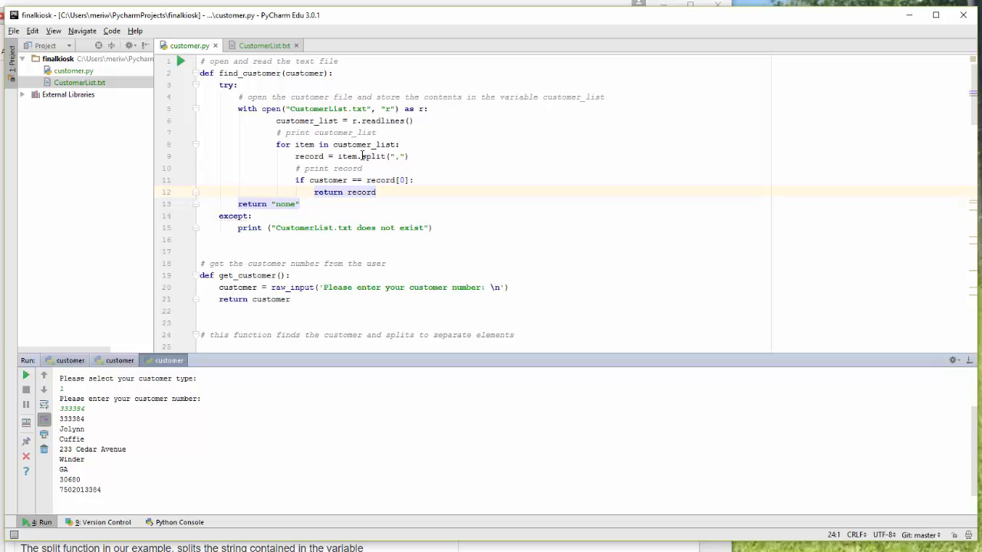
mouse_move(371, 162)
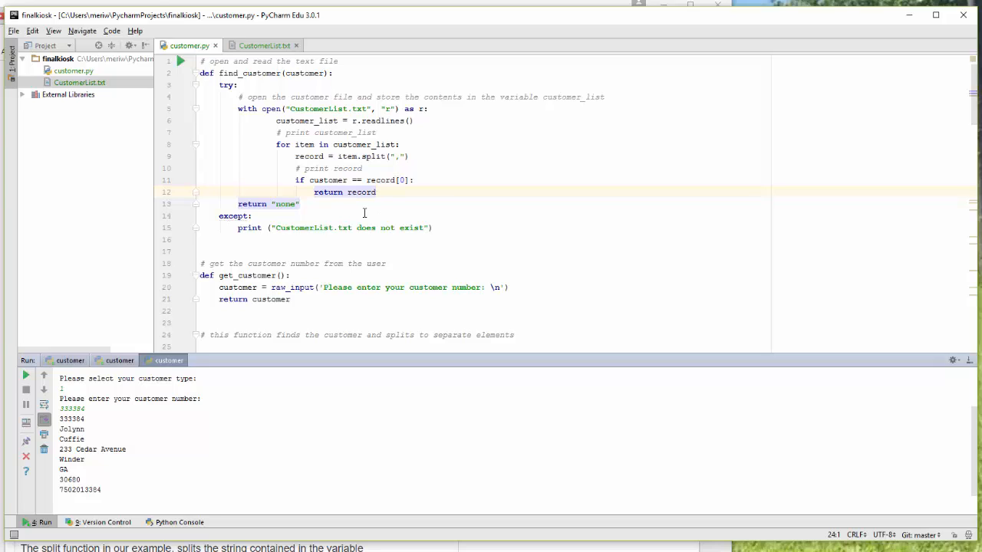
mouse_move(288, 196)
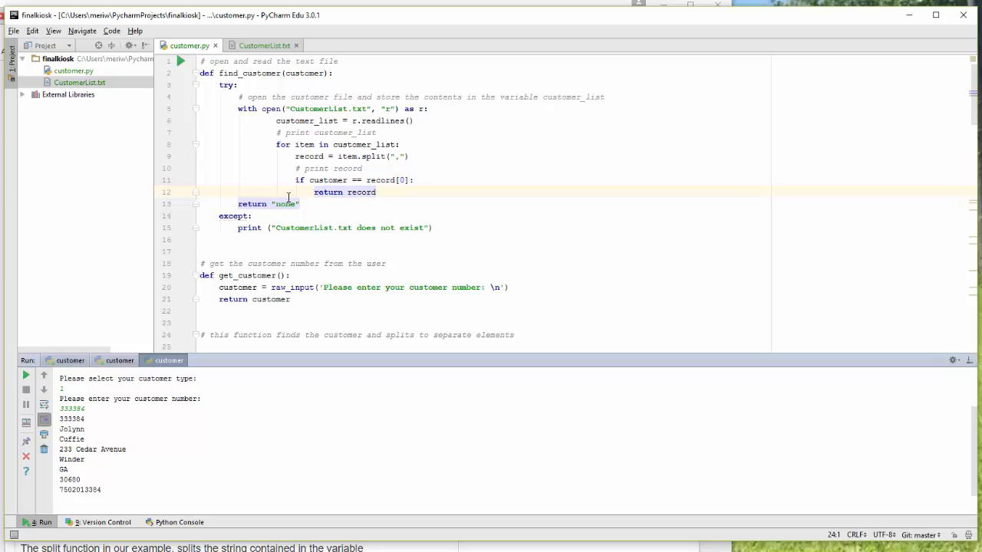